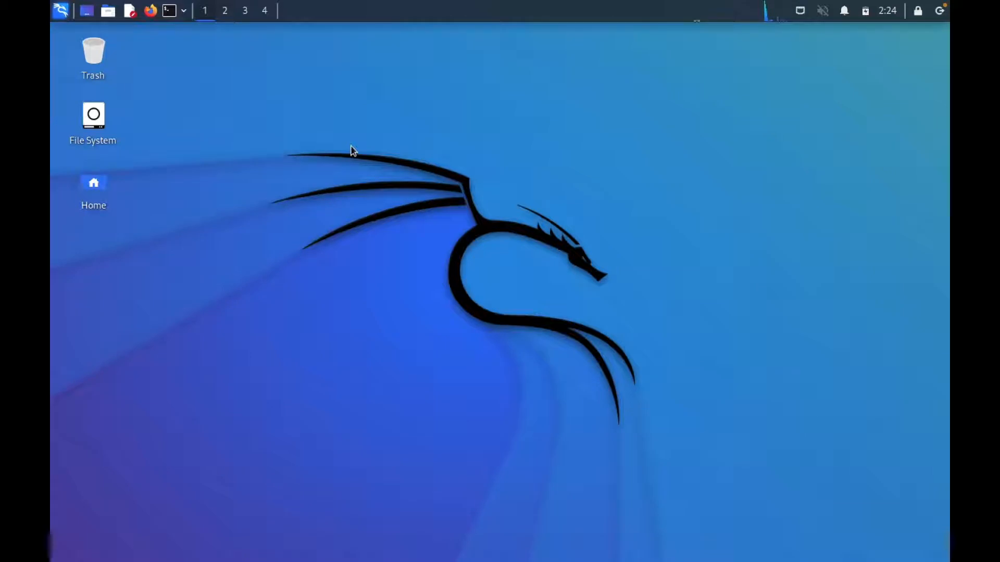
{"action": "mouse_move", "coordinate": [176, 31]}
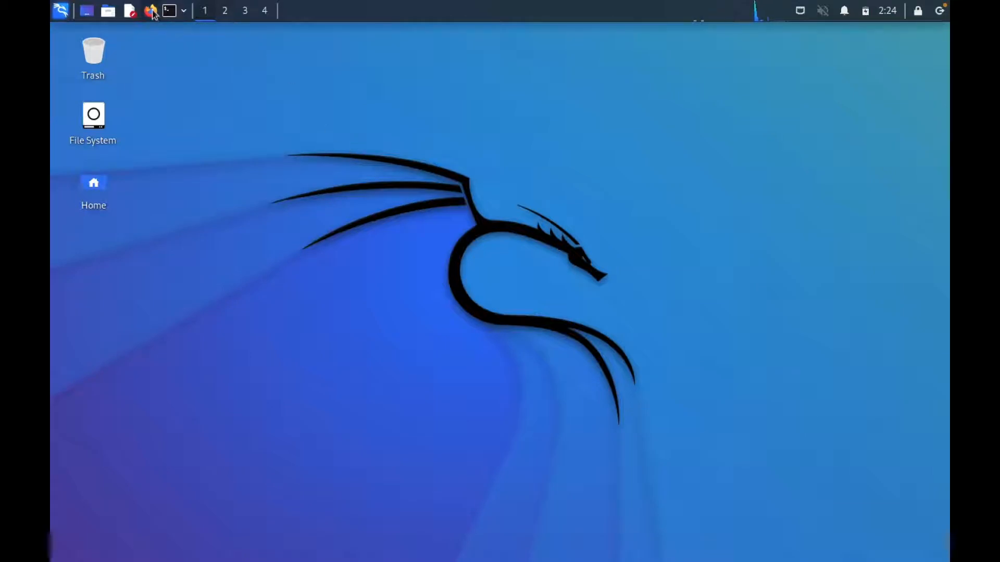
Step: Visit the Benjy-cyber/Teamviewer-for-Kali GitHub page in the browser, then close it
{"action": "left_click", "coordinate": [151, 11]}
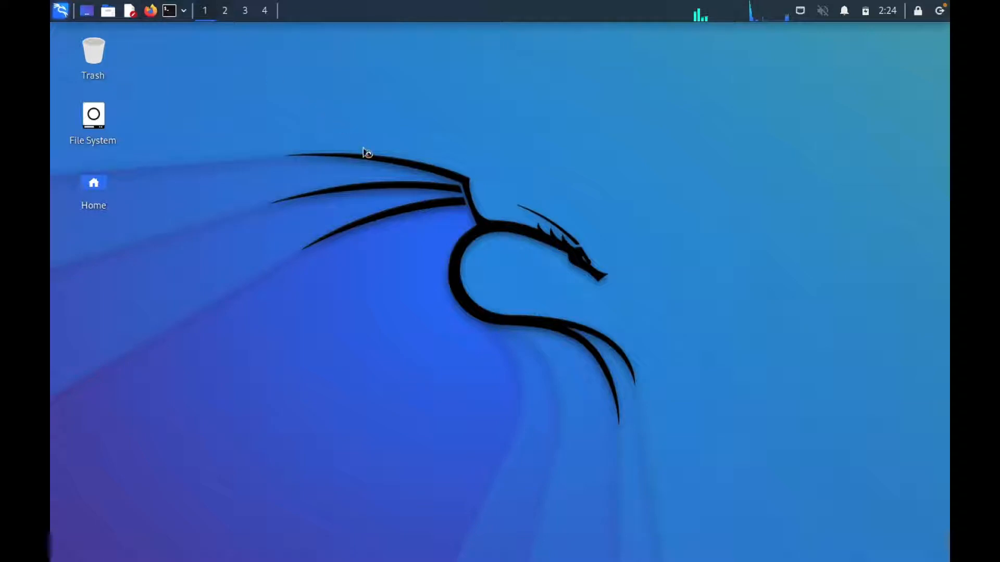
{"action": "mouse_move", "coordinate": [471, 184]}
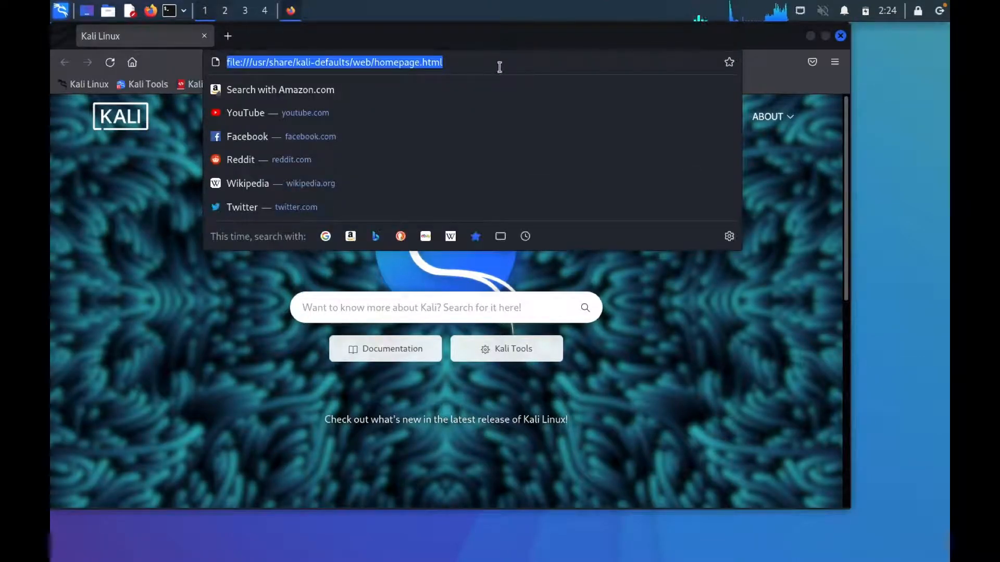
{"action": "type", "text": "https://github.com/Benjy-cyber/Teamviewer-for-Kali"}
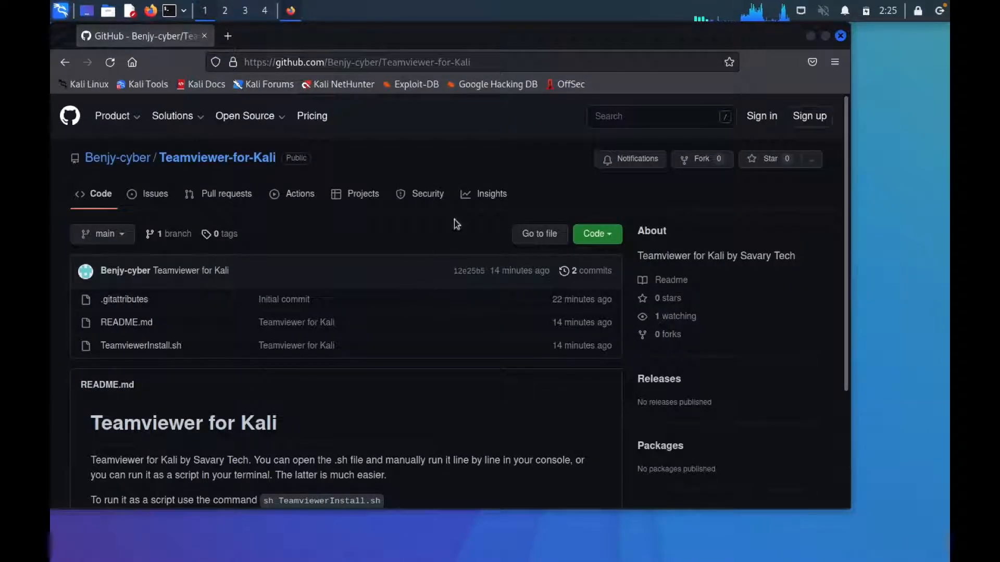
{"action": "mouse_move", "coordinate": [303, 83]}
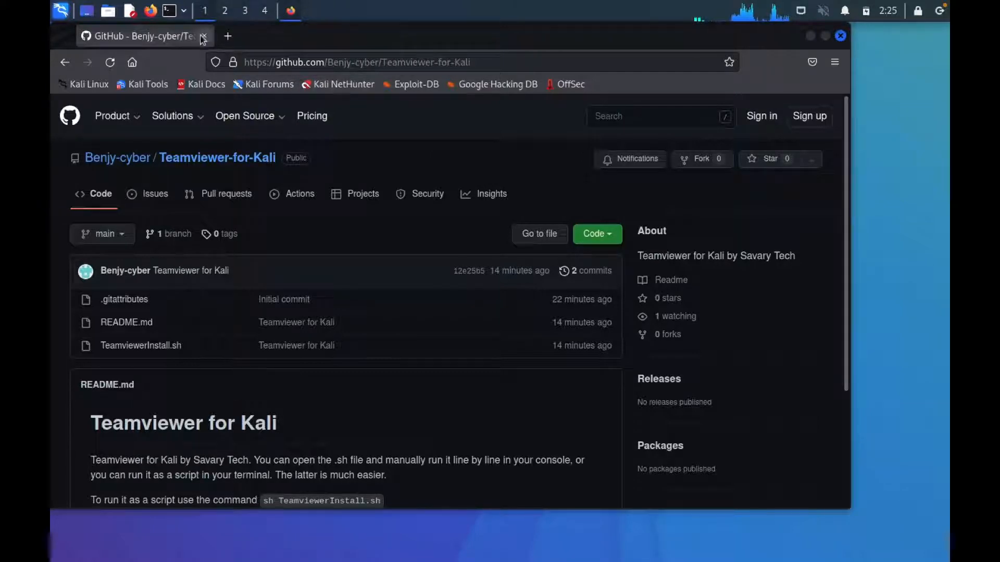
{"action": "left_click", "coordinate": [357, 62]}
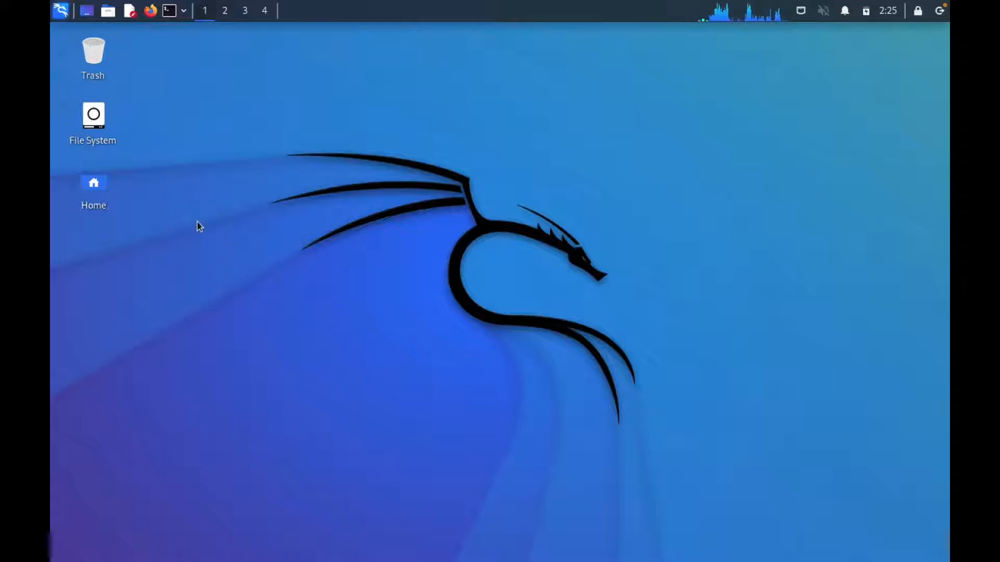
Step: From a Desktop terminal, git clone the pasted Teamviewer-for-Kali repository address
{"action": "right_click", "coordinate": [199, 226]}
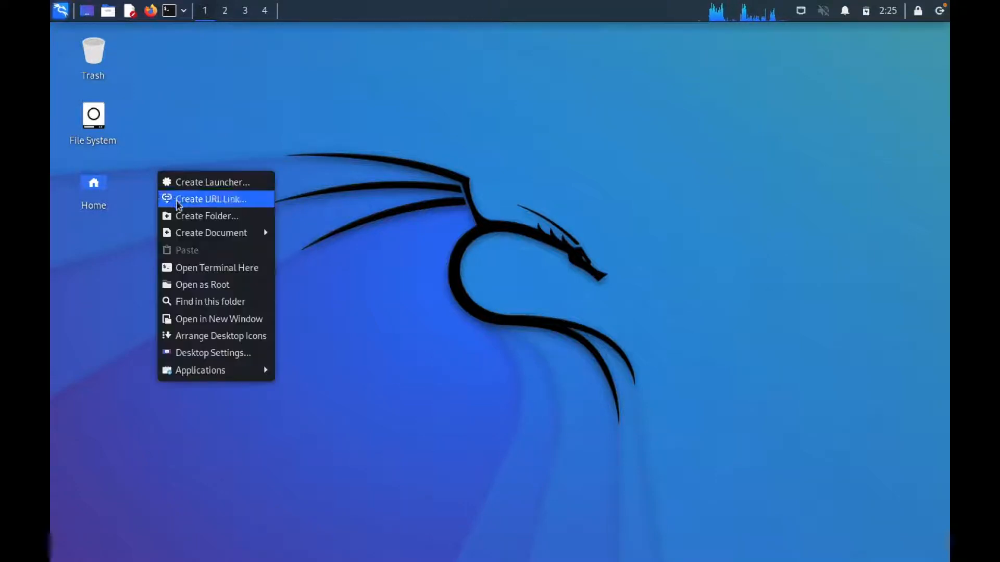
{"action": "left_click", "coordinate": [217, 267]}
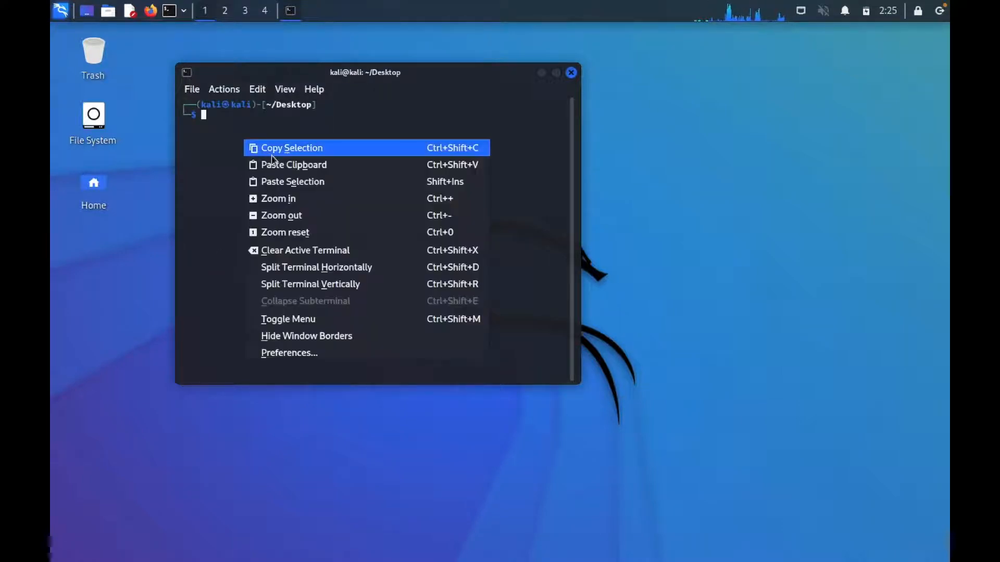
{"action": "mouse_move", "coordinate": [293, 165]}
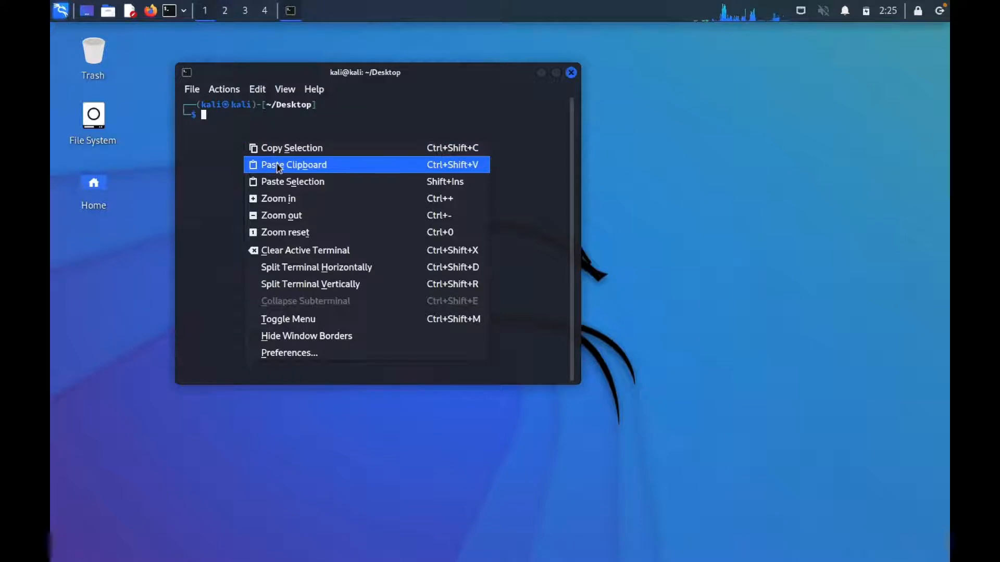
{"action": "left_click", "coordinate": [294, 165]}
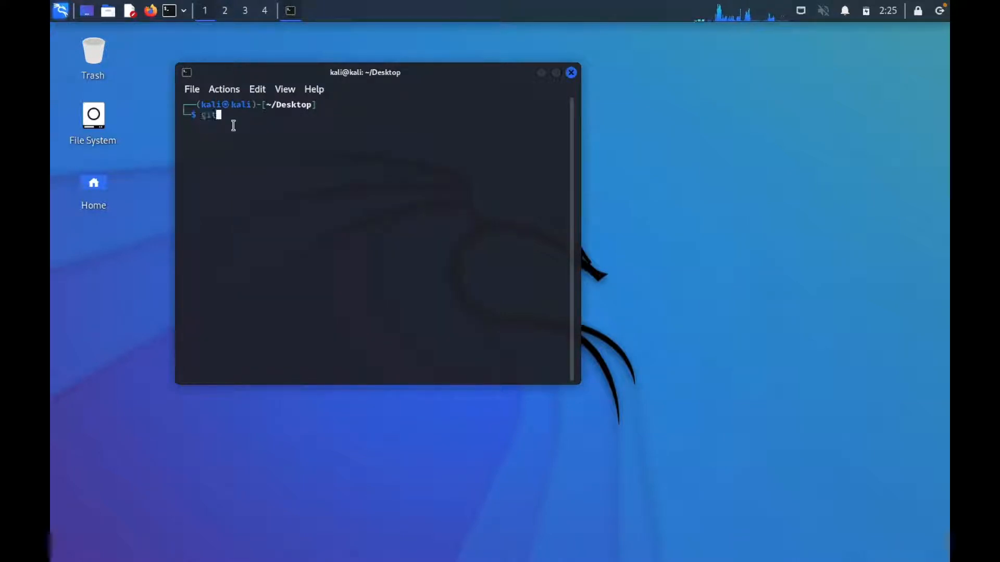
{"action": "type", "text": "clone"}
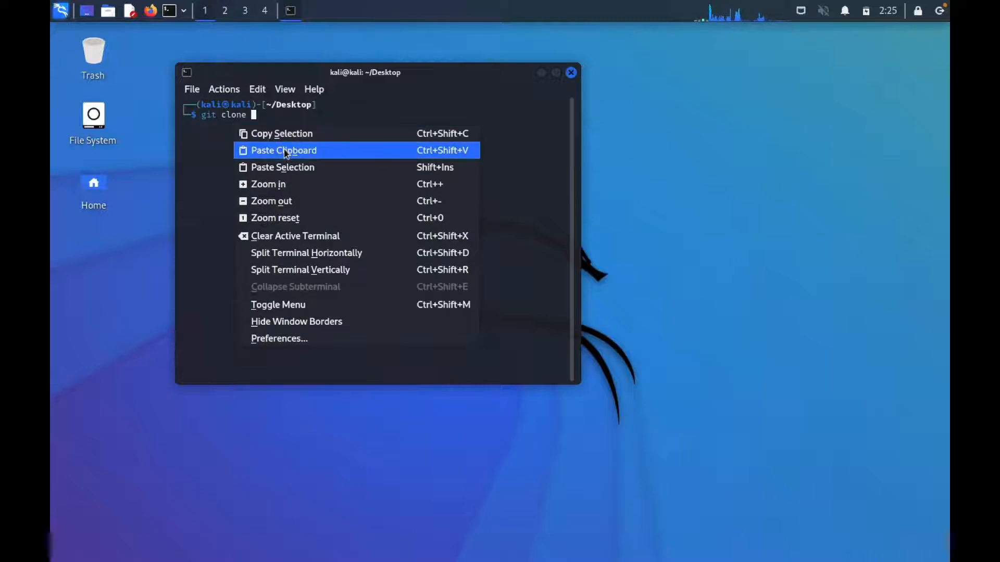
{"action": "left_click", "coordinate": [283, 150]}
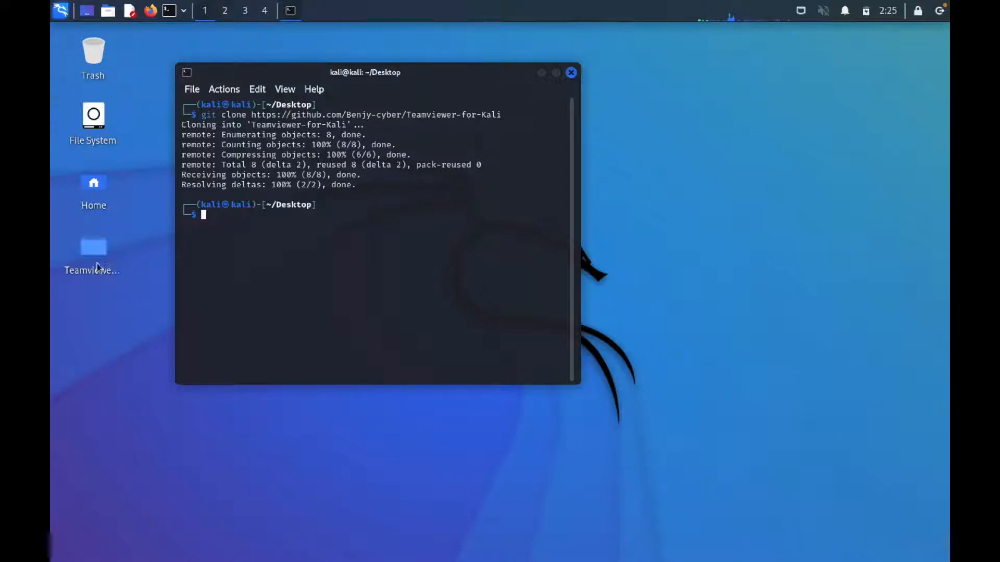
{"action": "mouse_move", "coordinate": [94, 247]}
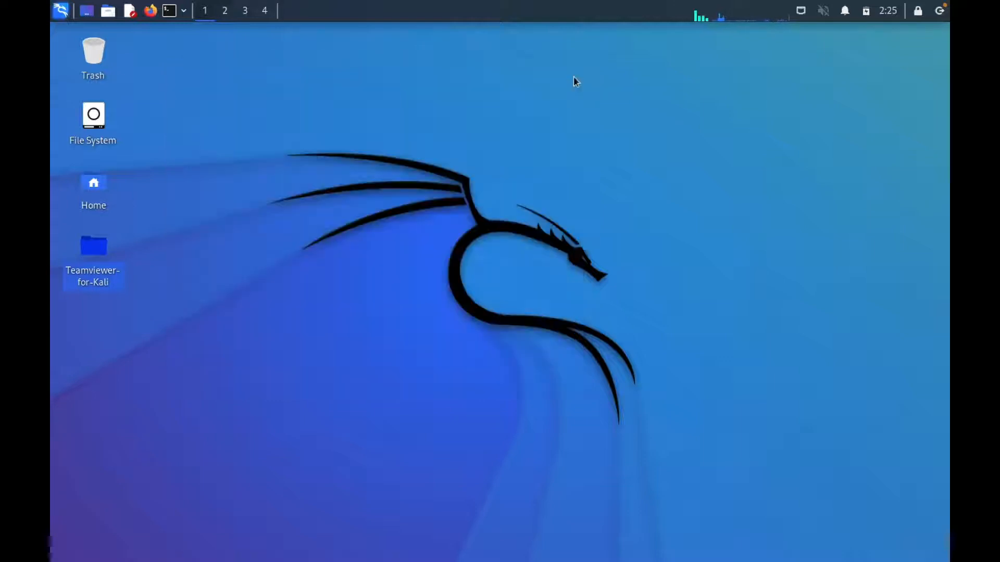
Step: Open the cloned Teamviewer-for-Kali folder and bring up its context menu
{"action": "double_click", "coordinate": [94, 245]}
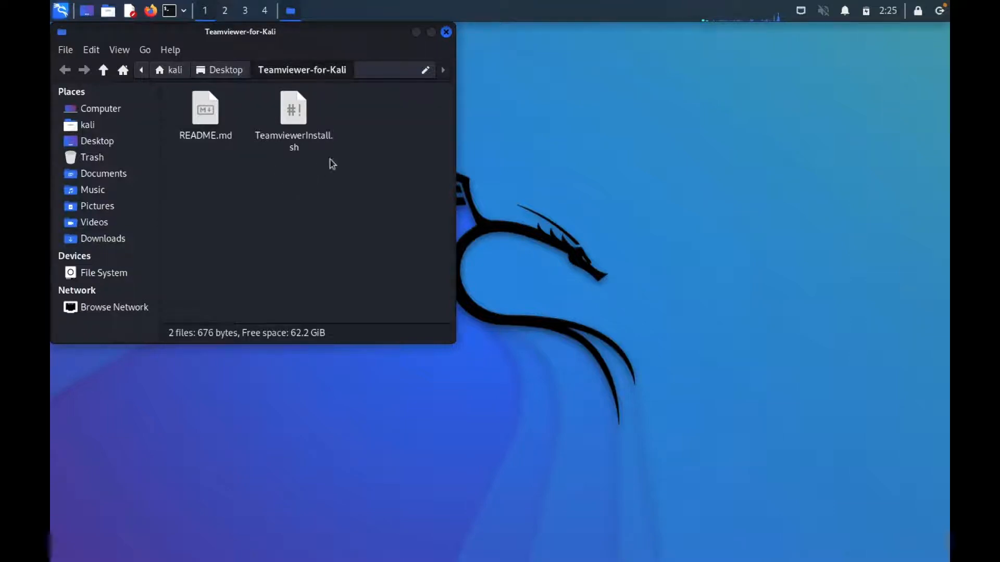
{"action": "right_click", "coordinate": [330, 164]}
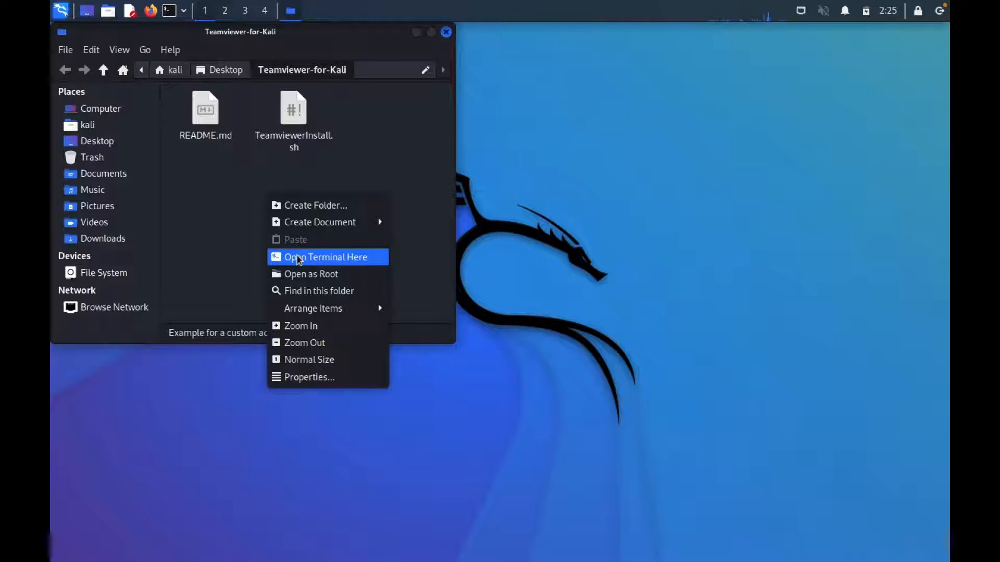
Step: Run 'sh TeamviewerInstall.sh' in a terminal inside the Teamviewer-for-Kali folder
{"action": "left_click", "coordinate": [325, 257]}
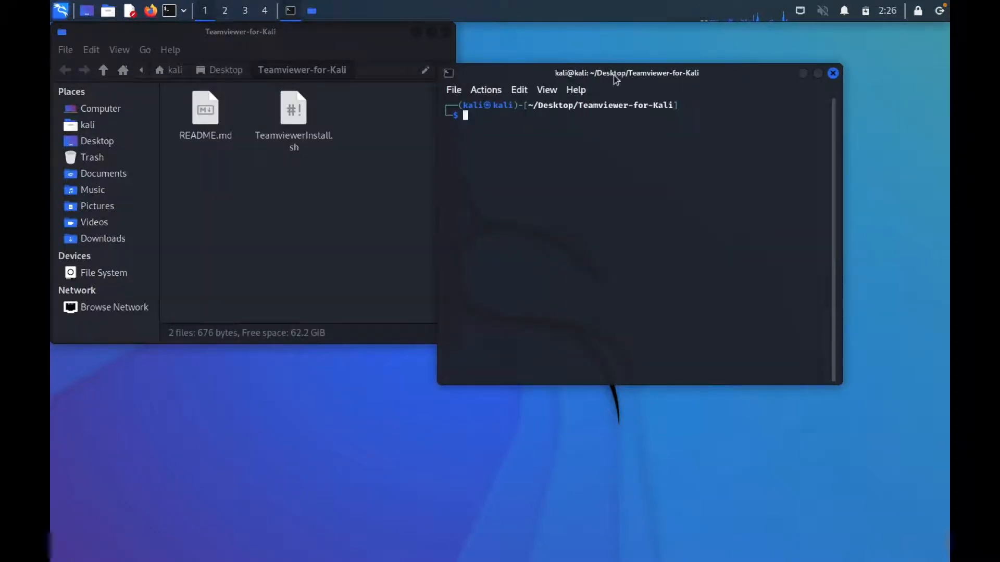
{"action": "type", "text": "sh"}
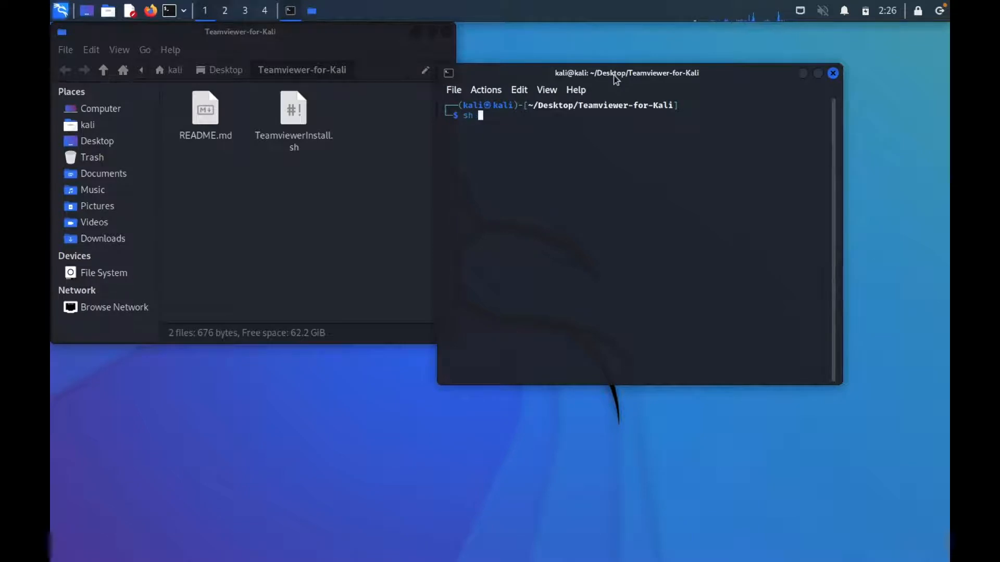
{"action": "type", "text": "tea"}
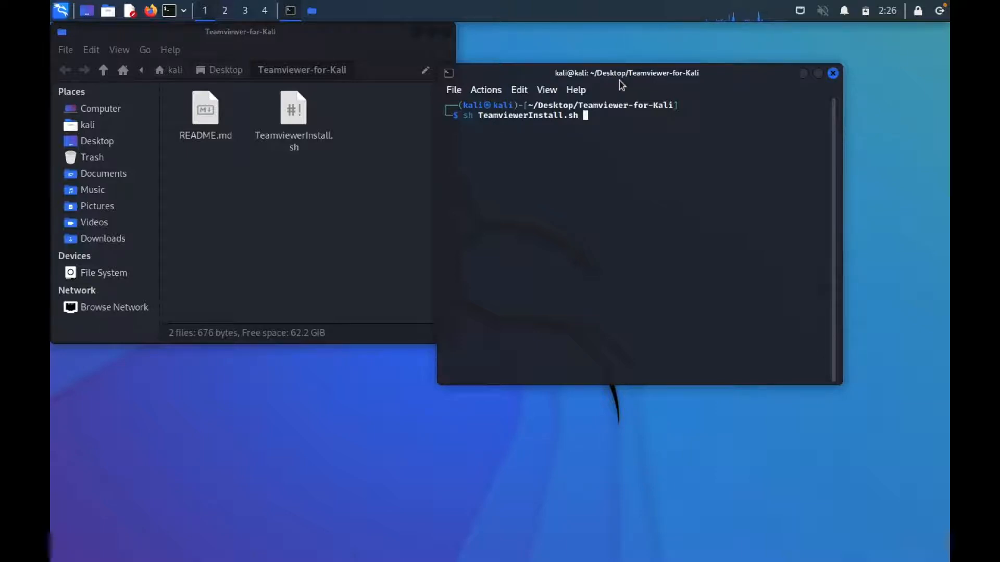
{"action": "key", "text": "Return"}
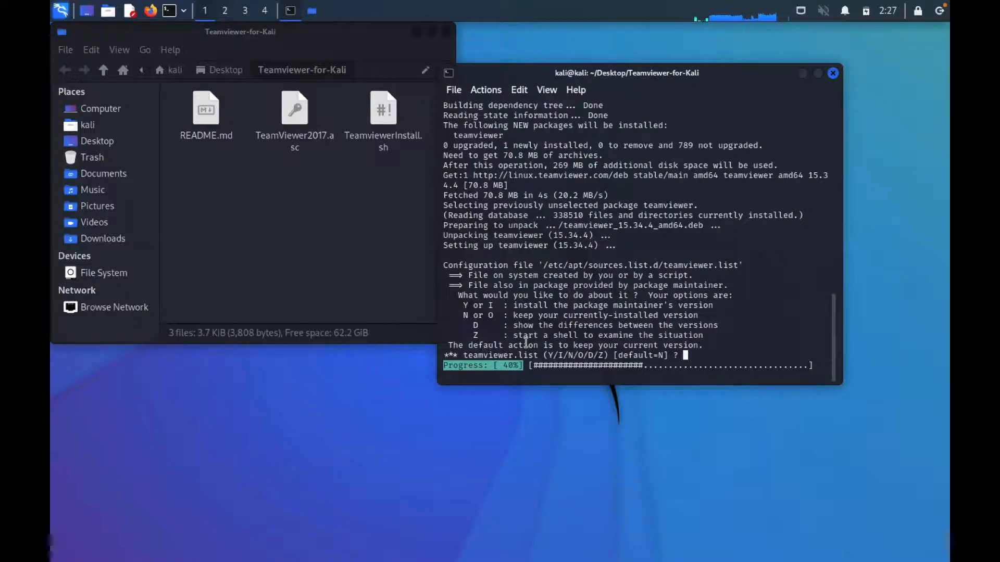
{"action": "mouse_move", "coordinate": [707, 362]}
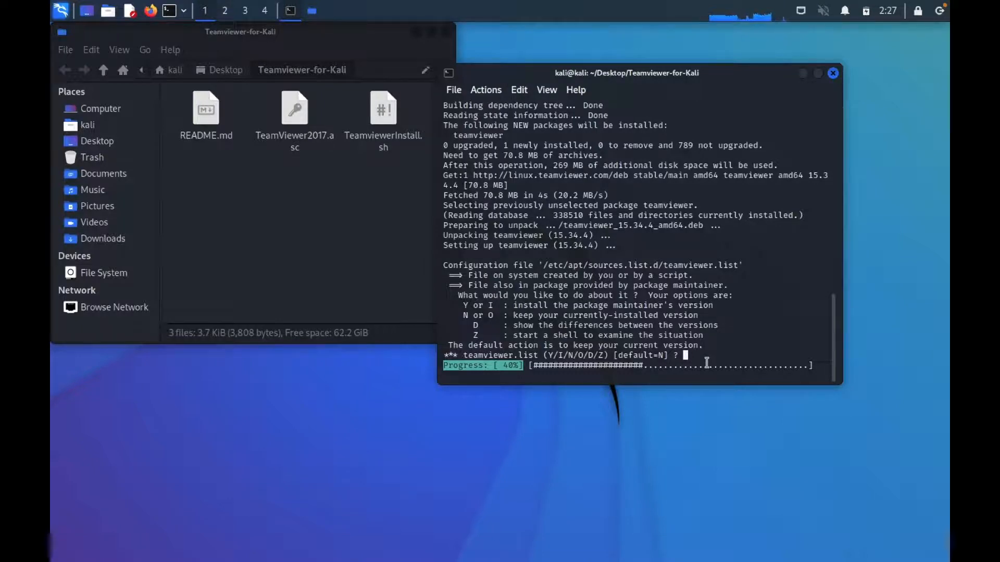
Step: Answer y to install the maintainer's teamviewer.list version and let installation finish
{"action": "type", "text": "y"}
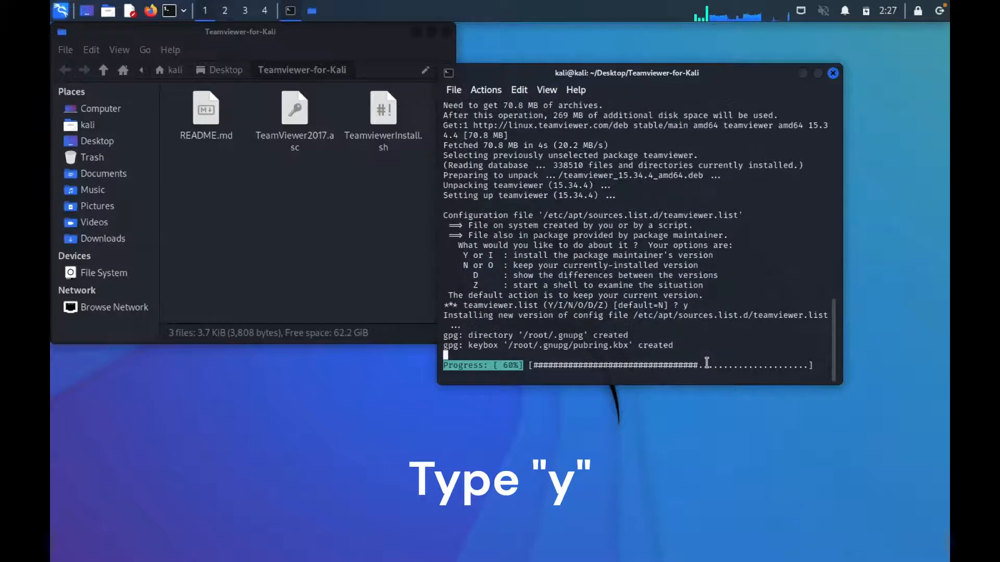
{"action": "type", "text": "y"}
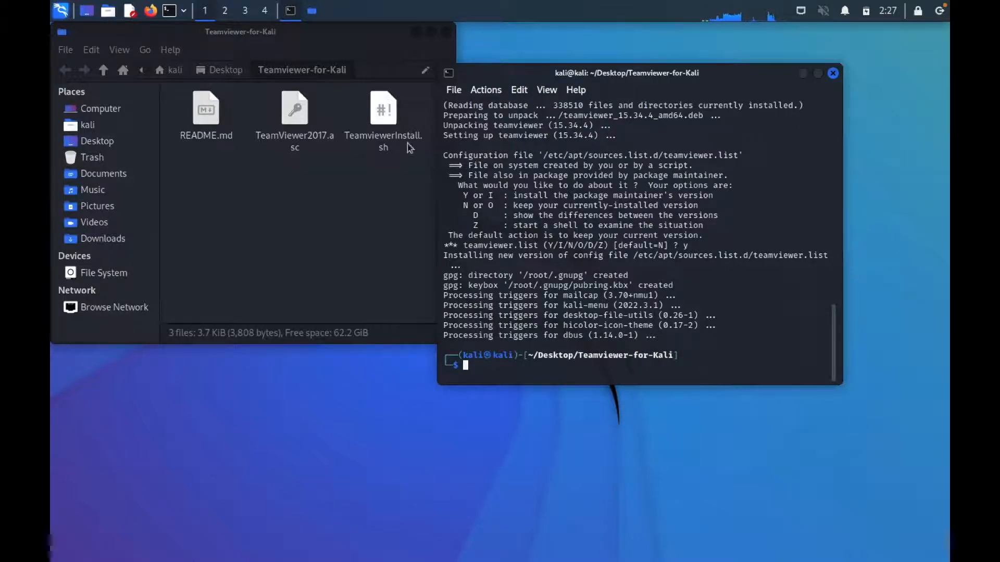
Step: Search the Kali applications menu for TeamViewer
{"action": "left_click", "coordinate": [60, 11]}
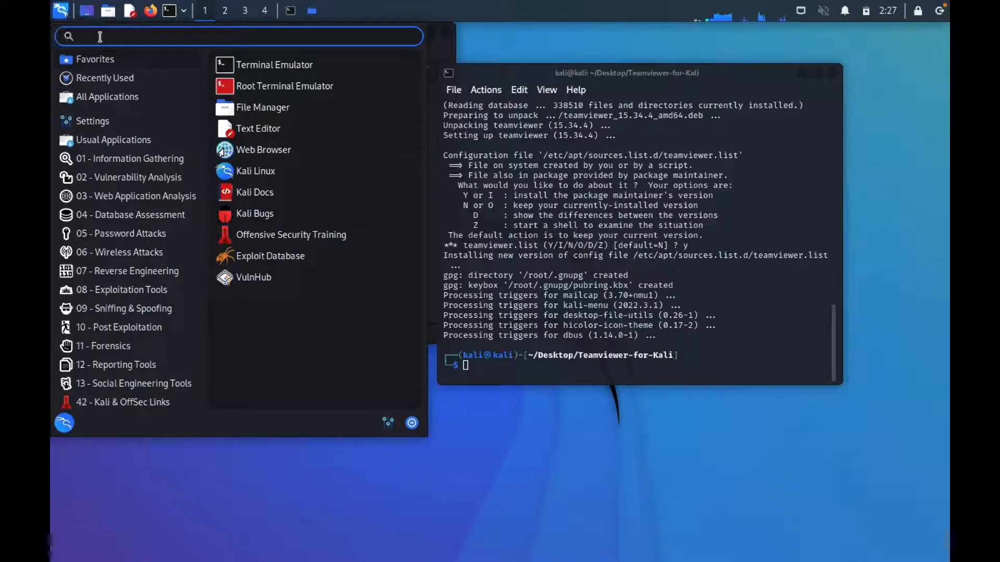
{"action": "type", "text": "t4"}
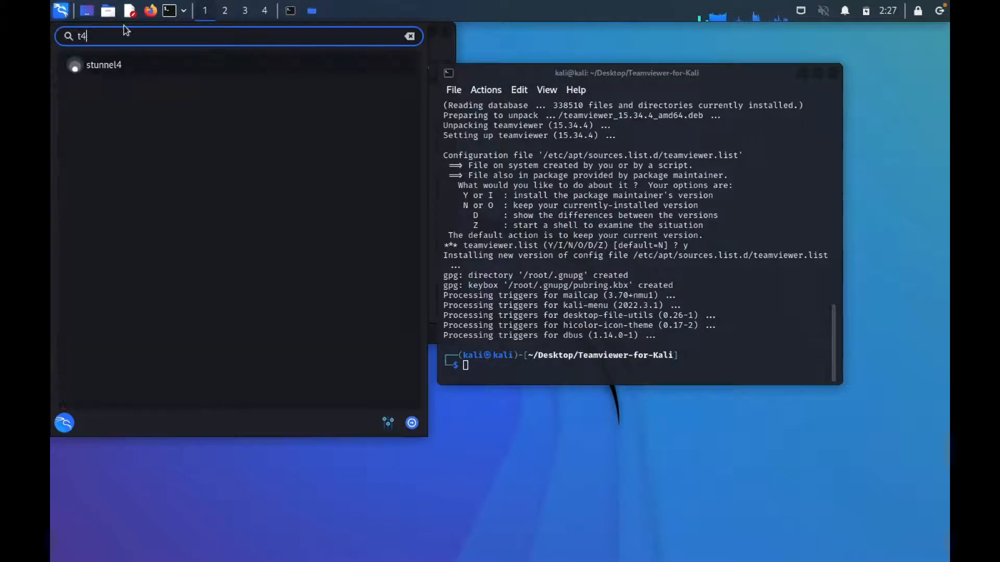
{"action": "type", "text": "ea"}
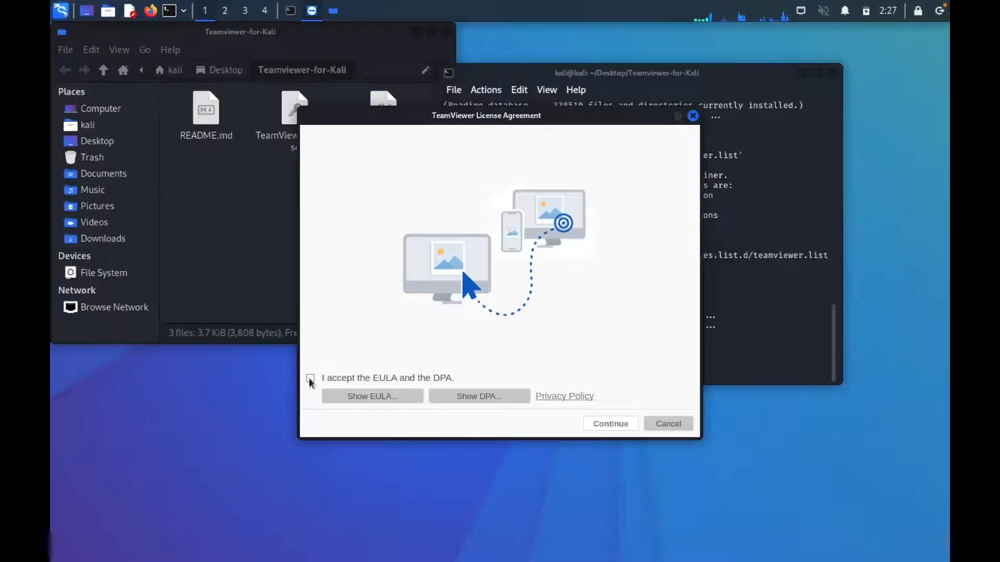
Step: Accept the EULA and DPA to reach TeamViewer's main window
{"action": "left_click", "coordinate": [311, 378]}
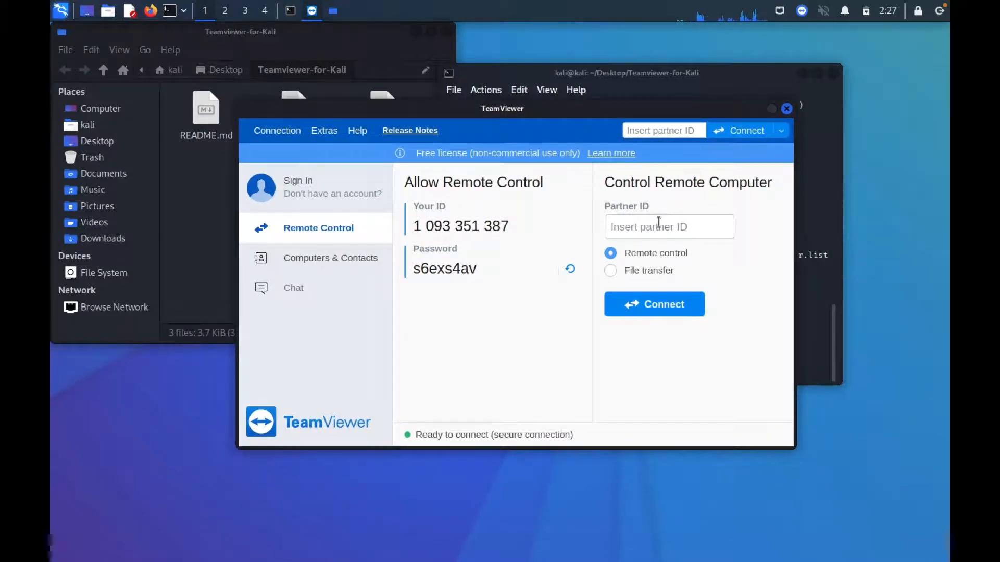
{"action": "mouse_move", "coordinate": [254, 94]}
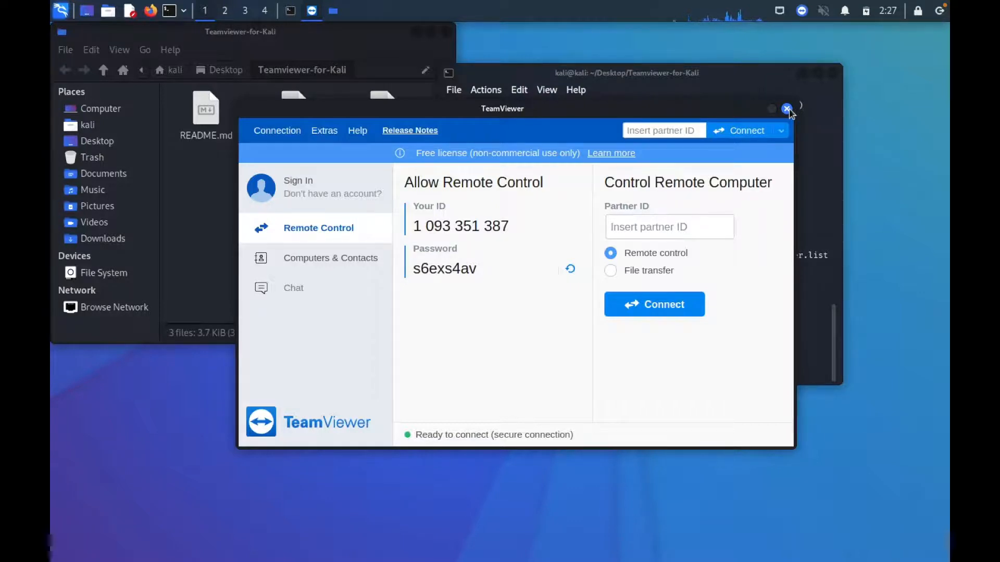
Step: Close TeamViewer, view TeamviewerInstall.sh in Mousepad up to the apt install line, then close it
{"action": "left_click", "coordinate": [787, 108]}
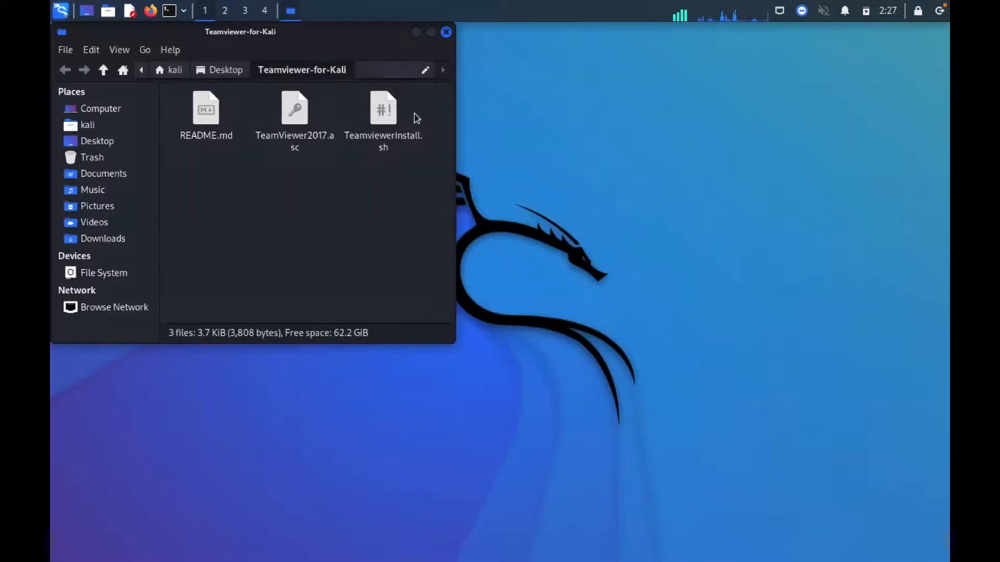
{"action": "right_click", "coordinate": [383, 118]}
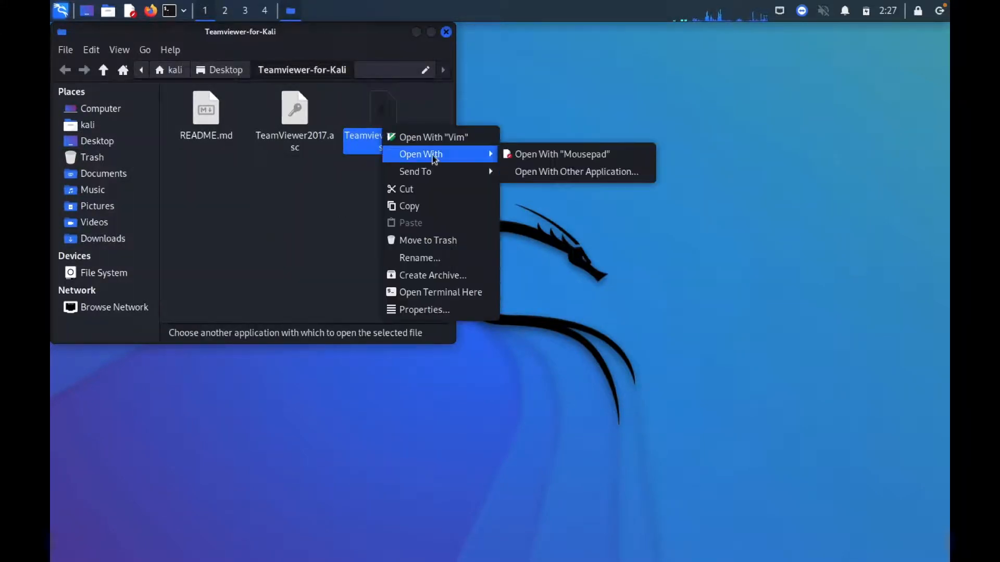
{"action": "left_click", "coordinate": [562, 153]}
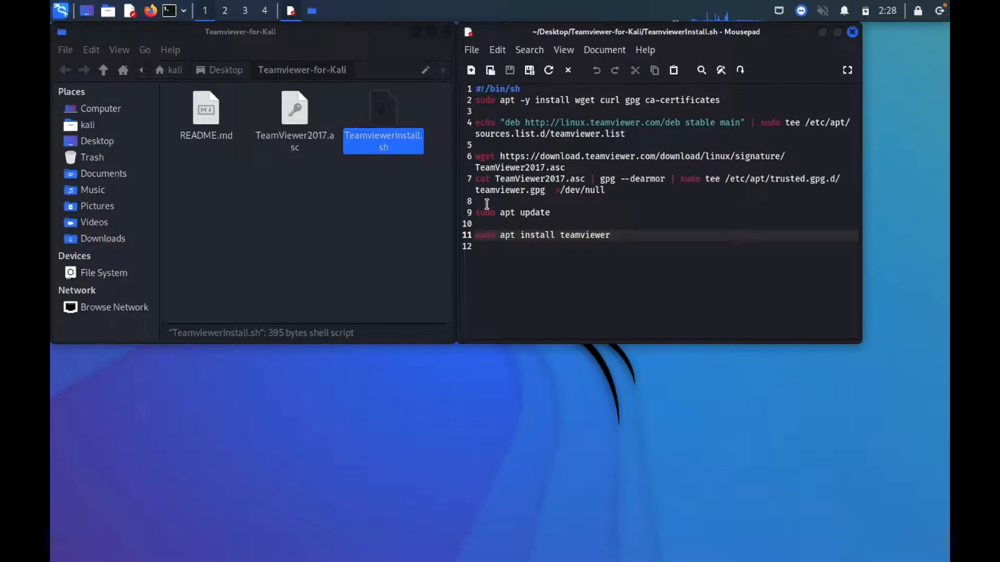
{"action": "left_click", "coordinate": [478, 235]}
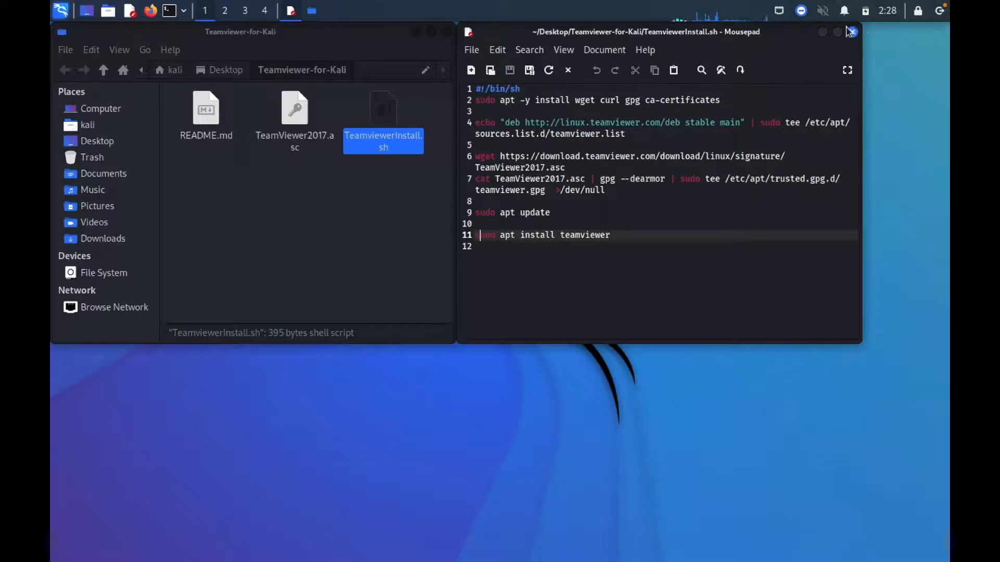
{"action": "left_click", "coordinate": [852, 32]}
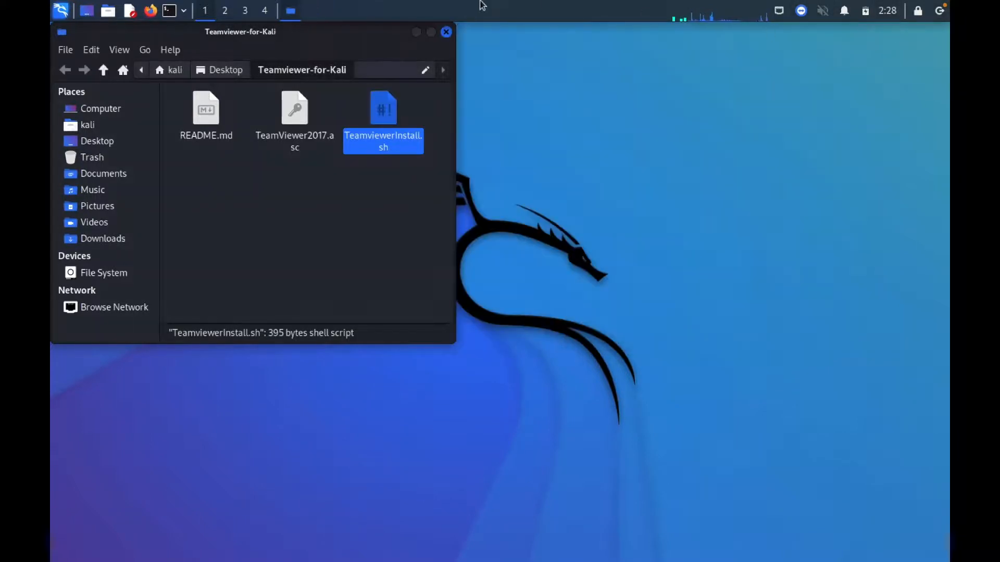
Step: Close the Thunar window showing the Teamviewer-for-Kali folder
{"action": "left_click", "coordinate": [446, 32]}
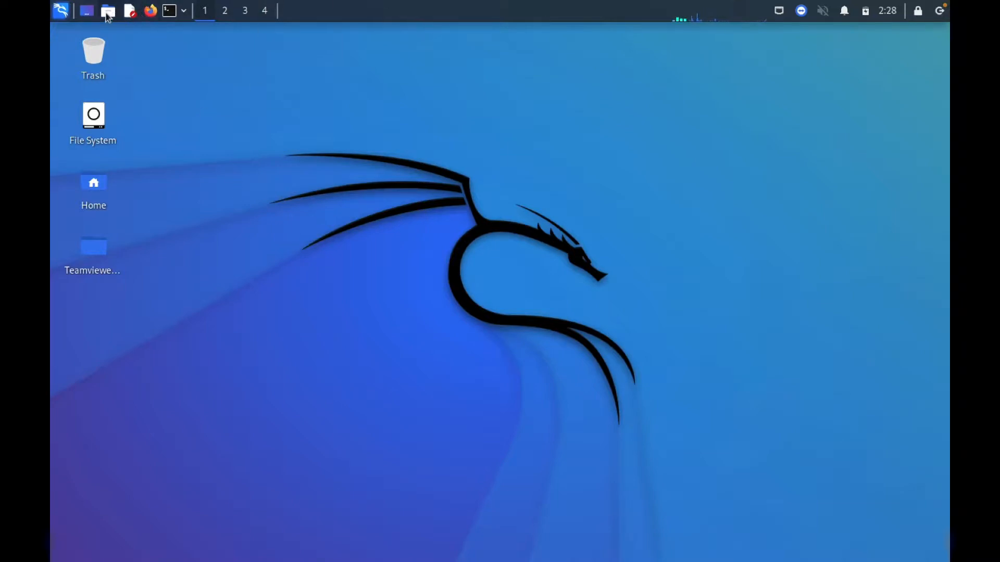
Step: Relaunch TeamViewer from Recently Used in the Kali menu and open the Extras menu
{"action": "left_click", "coordinate": [61, 11]}
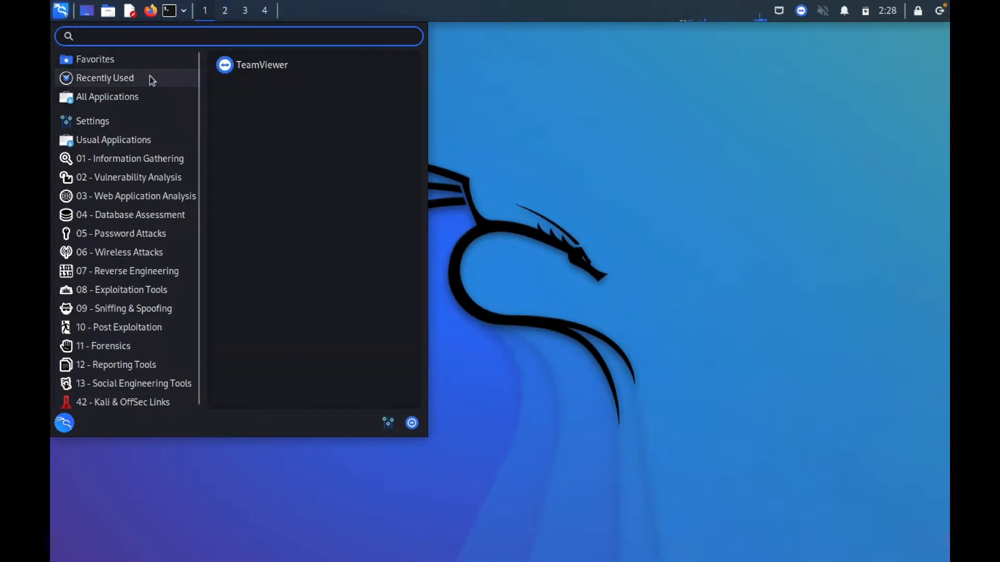
{"action": "left_click", "coordinate": [262, 65]}
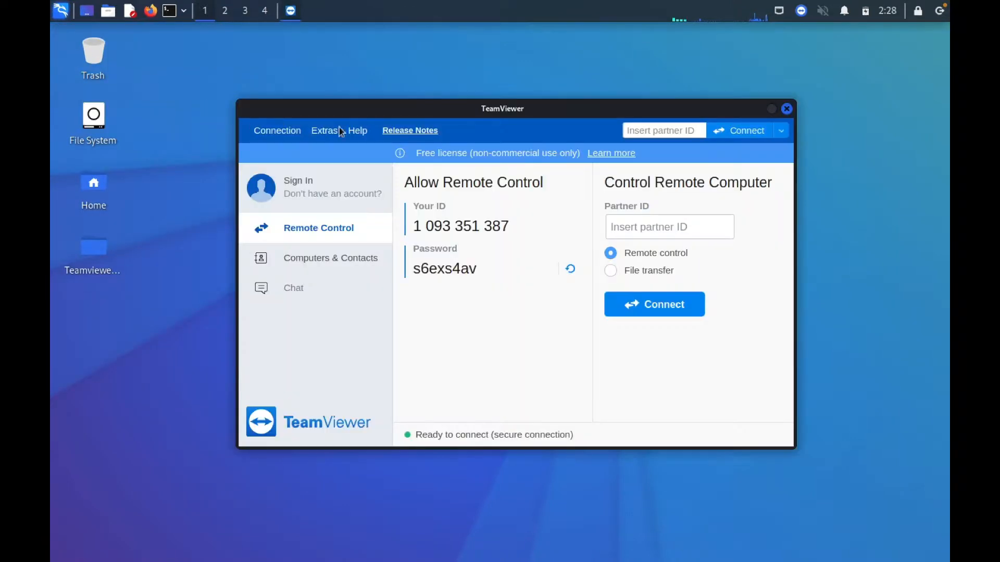
{"action": "left_click", "coordinate": [324, 130]}
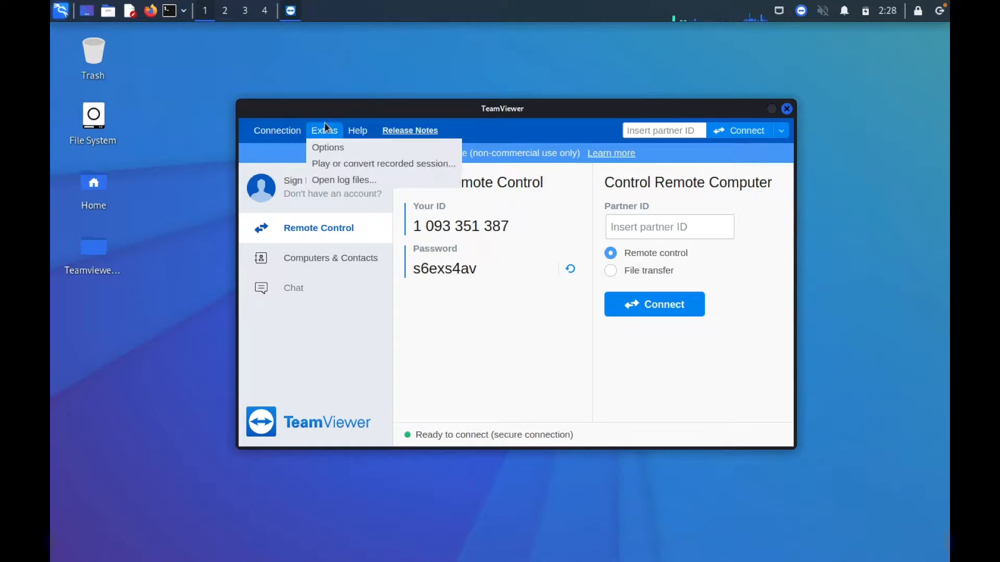
Step: In Options > Security, try Grant easy access but cancel the account assignment
{"action": "left_click", "coordinate": [327, 147]}
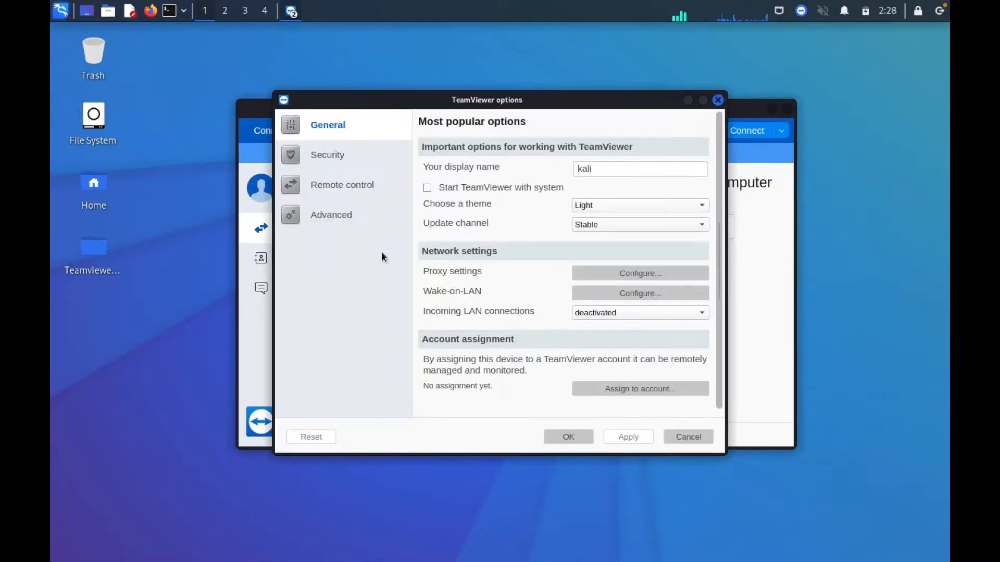
{"action": "left_click", "coordinate": [329, 154]}
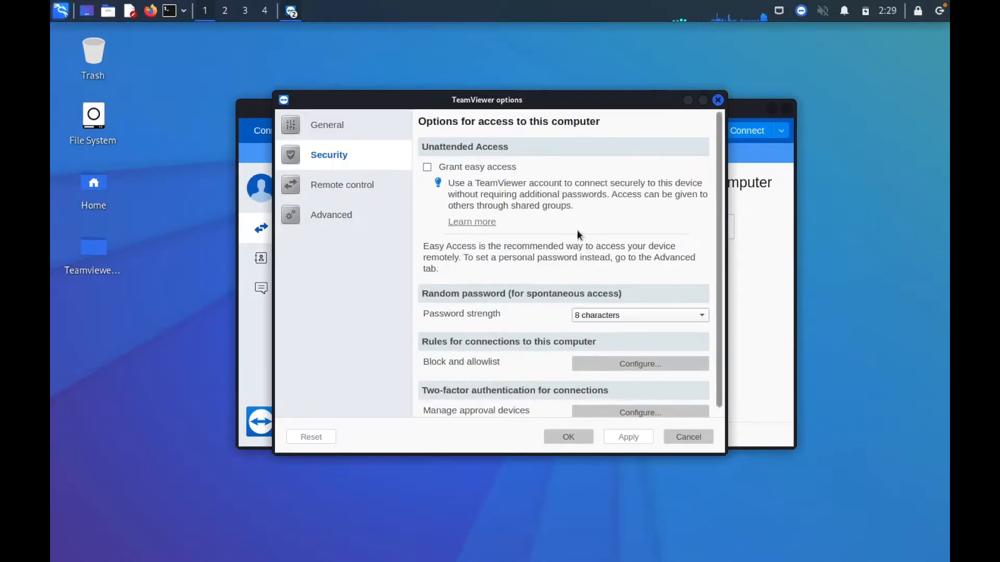
{"action": "left_click", "coordinate": [427, 166]}
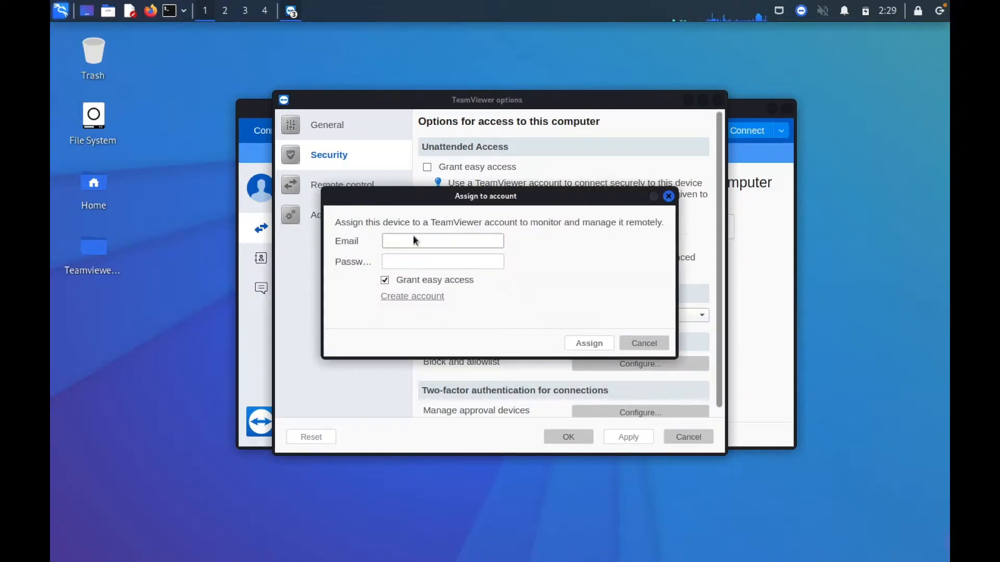
{"action": "left_click", "coordinate": [668, 196]}
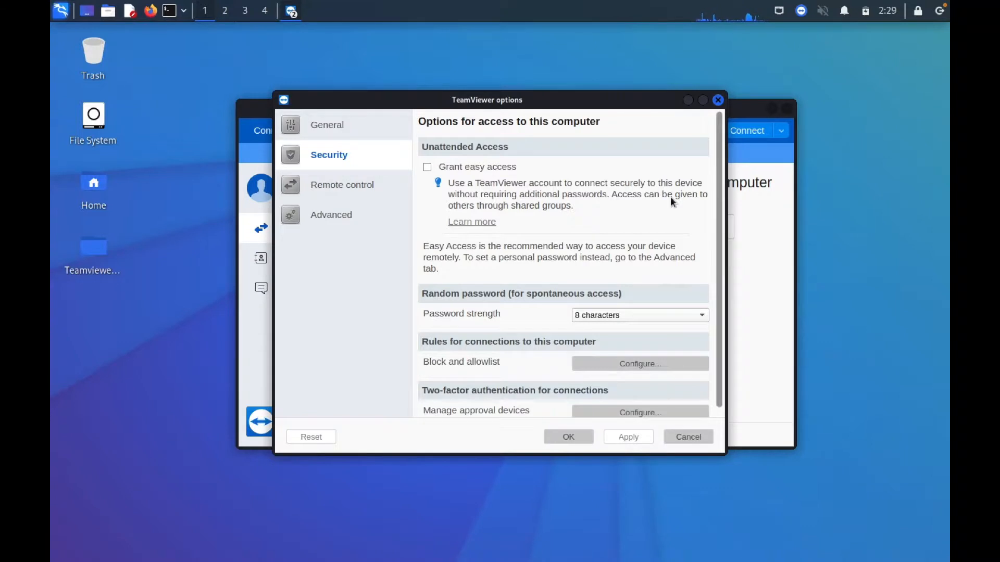
Step: Browse the Remote control and Advanced option pages, scrolling through the advanced settings
{"action": "left_click", "coordinate": [344, 184]}
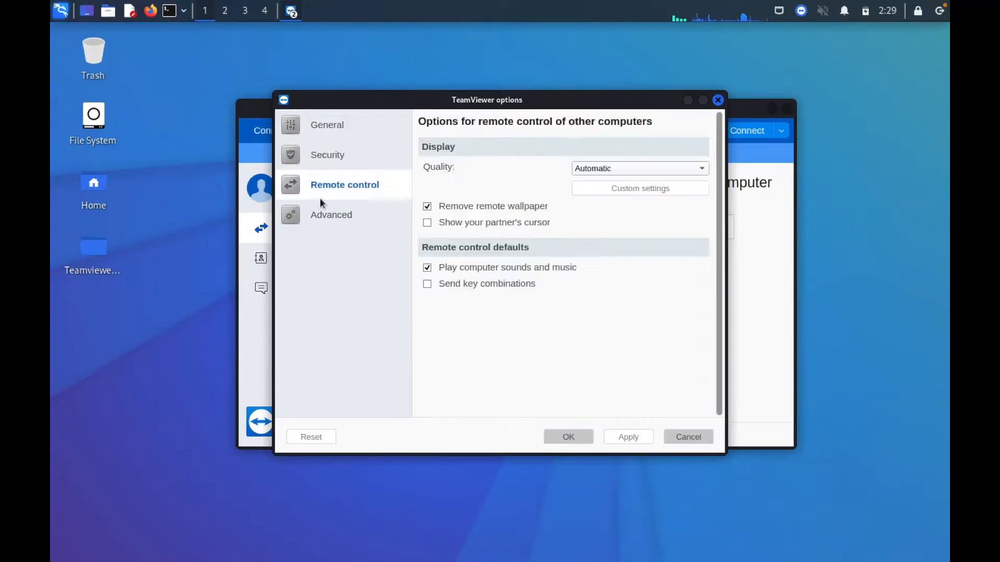
{"action": "left_click", "coordinate": [332, 214]}
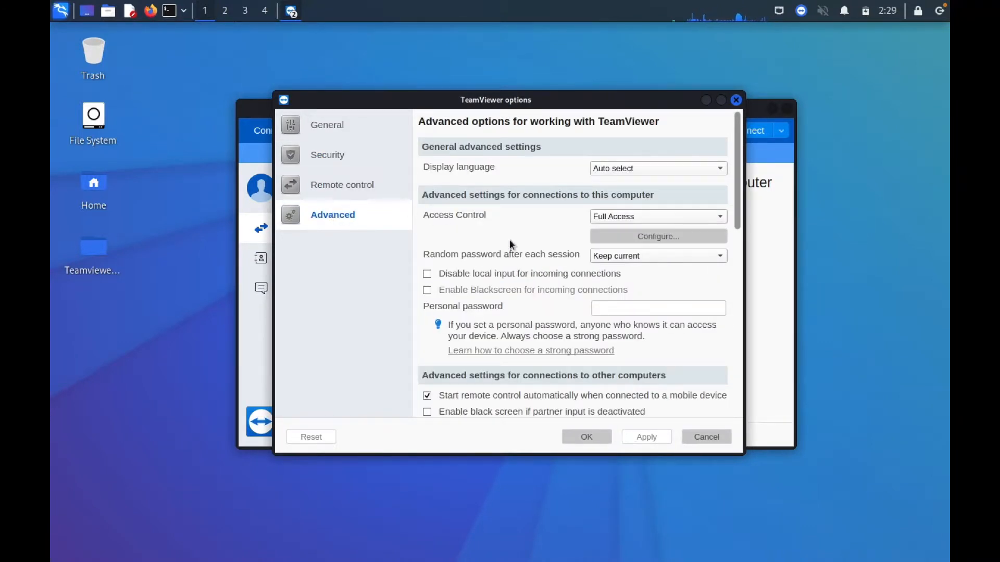
{"action": "scroll", "scroll_direction": "down", "scroll_amount": 3}
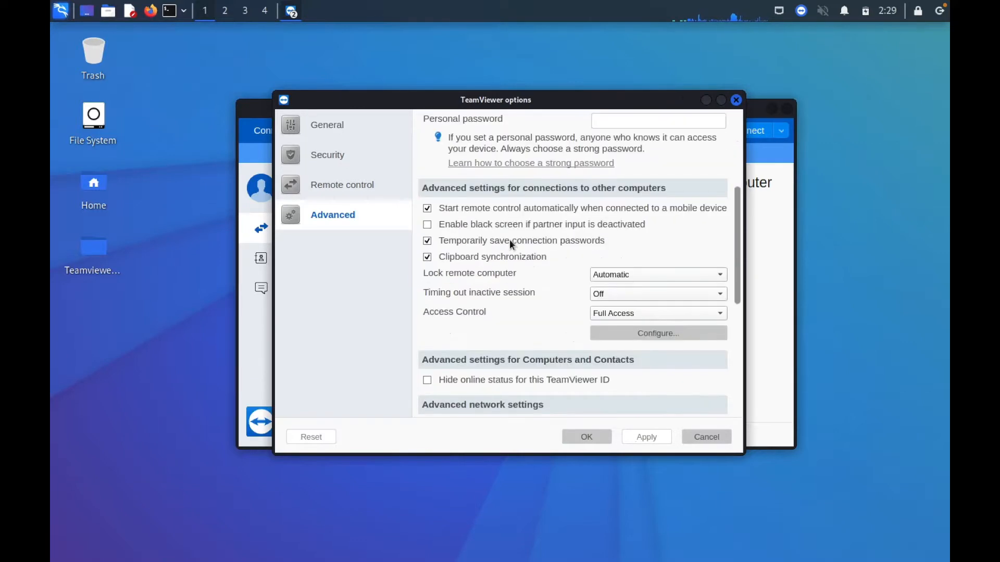
{"action": "scroll", "scroll_direction": "down", "scroll_amount": 3}
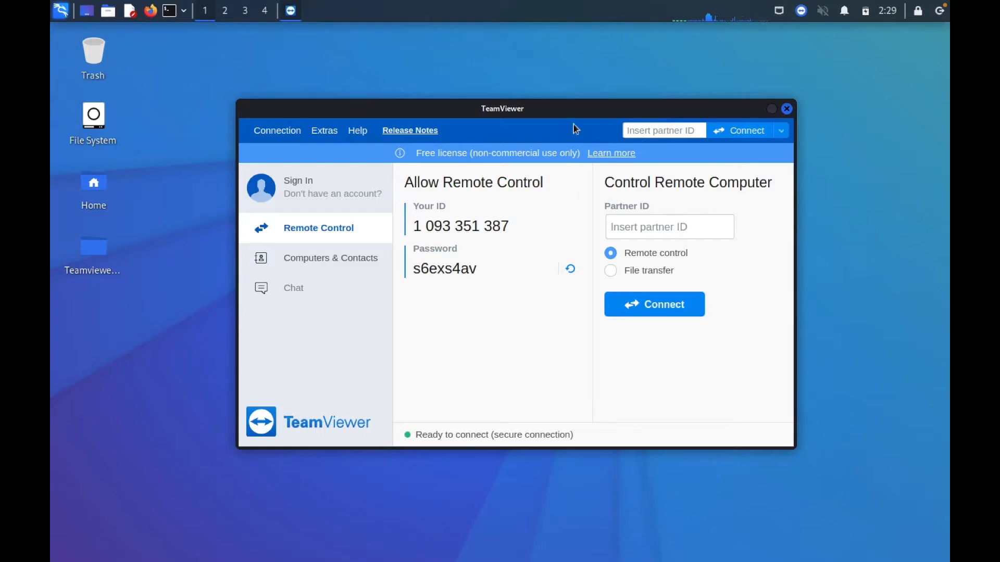
{"action": "mouse_move", "coordinate": [436, 185]}
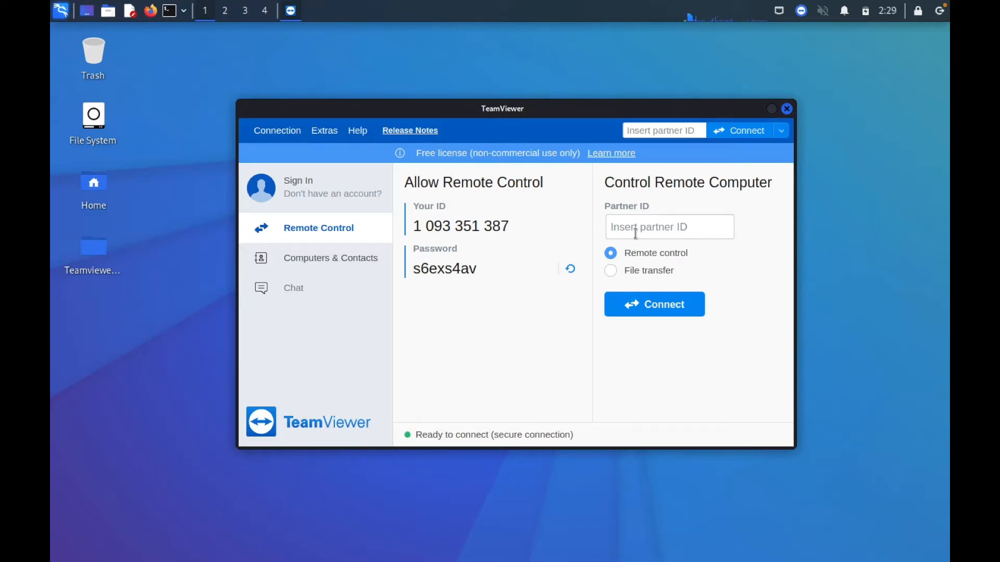
{"action": "mouse_move", "coordinate": [587, 238]}
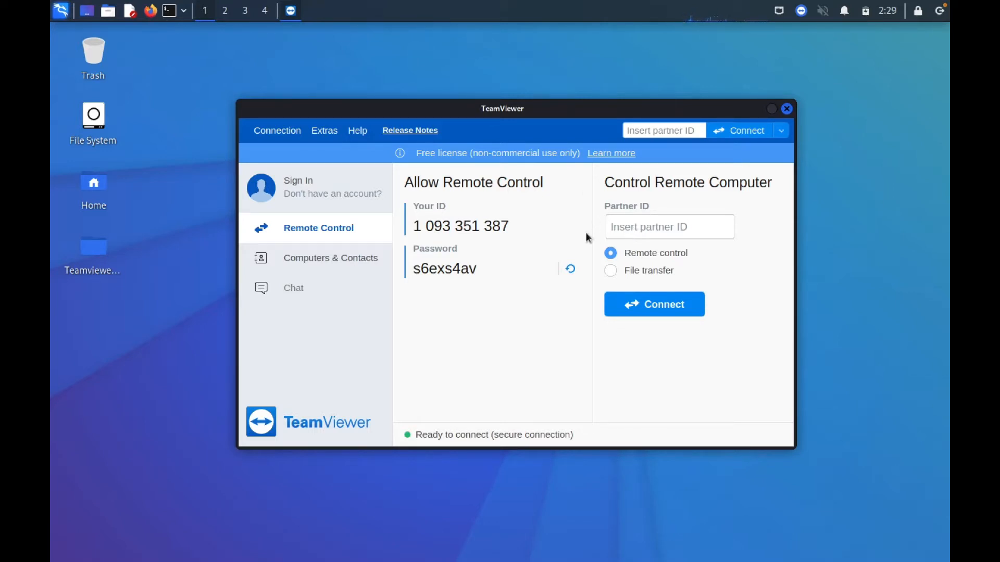
{"action": "left_click", "coordinate": [668, 227]}
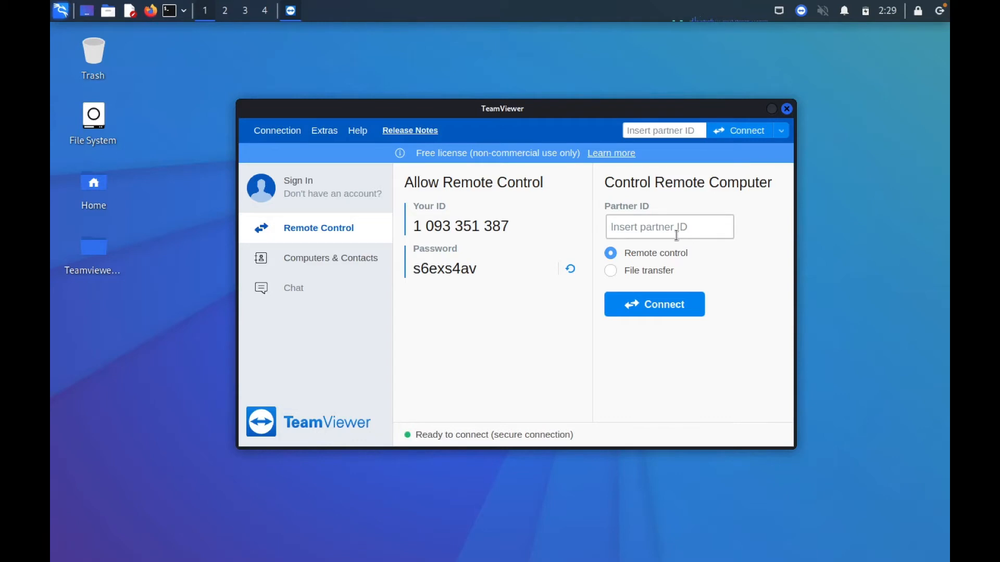
{"action": "mouse_move", "coordinate": [653, 221]}
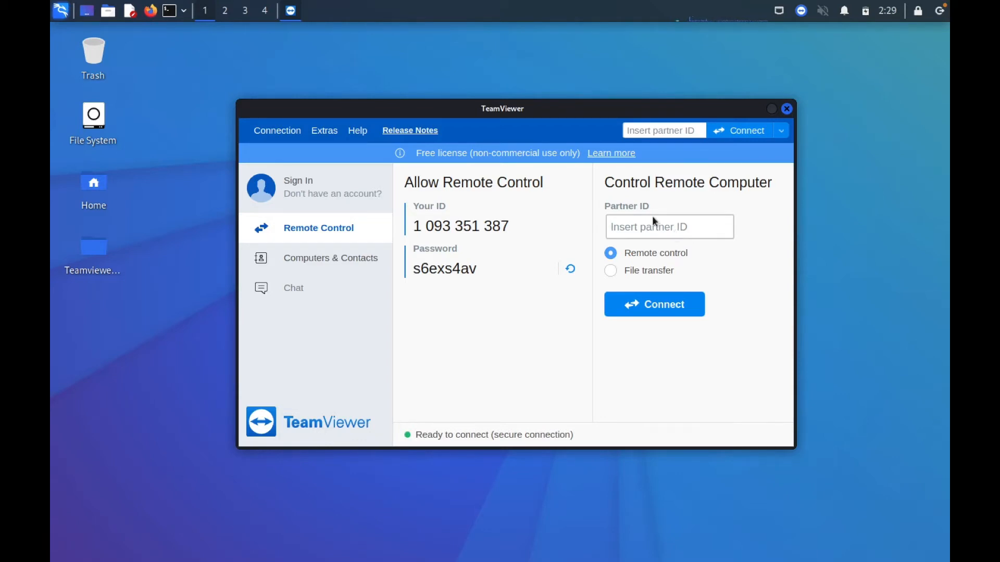